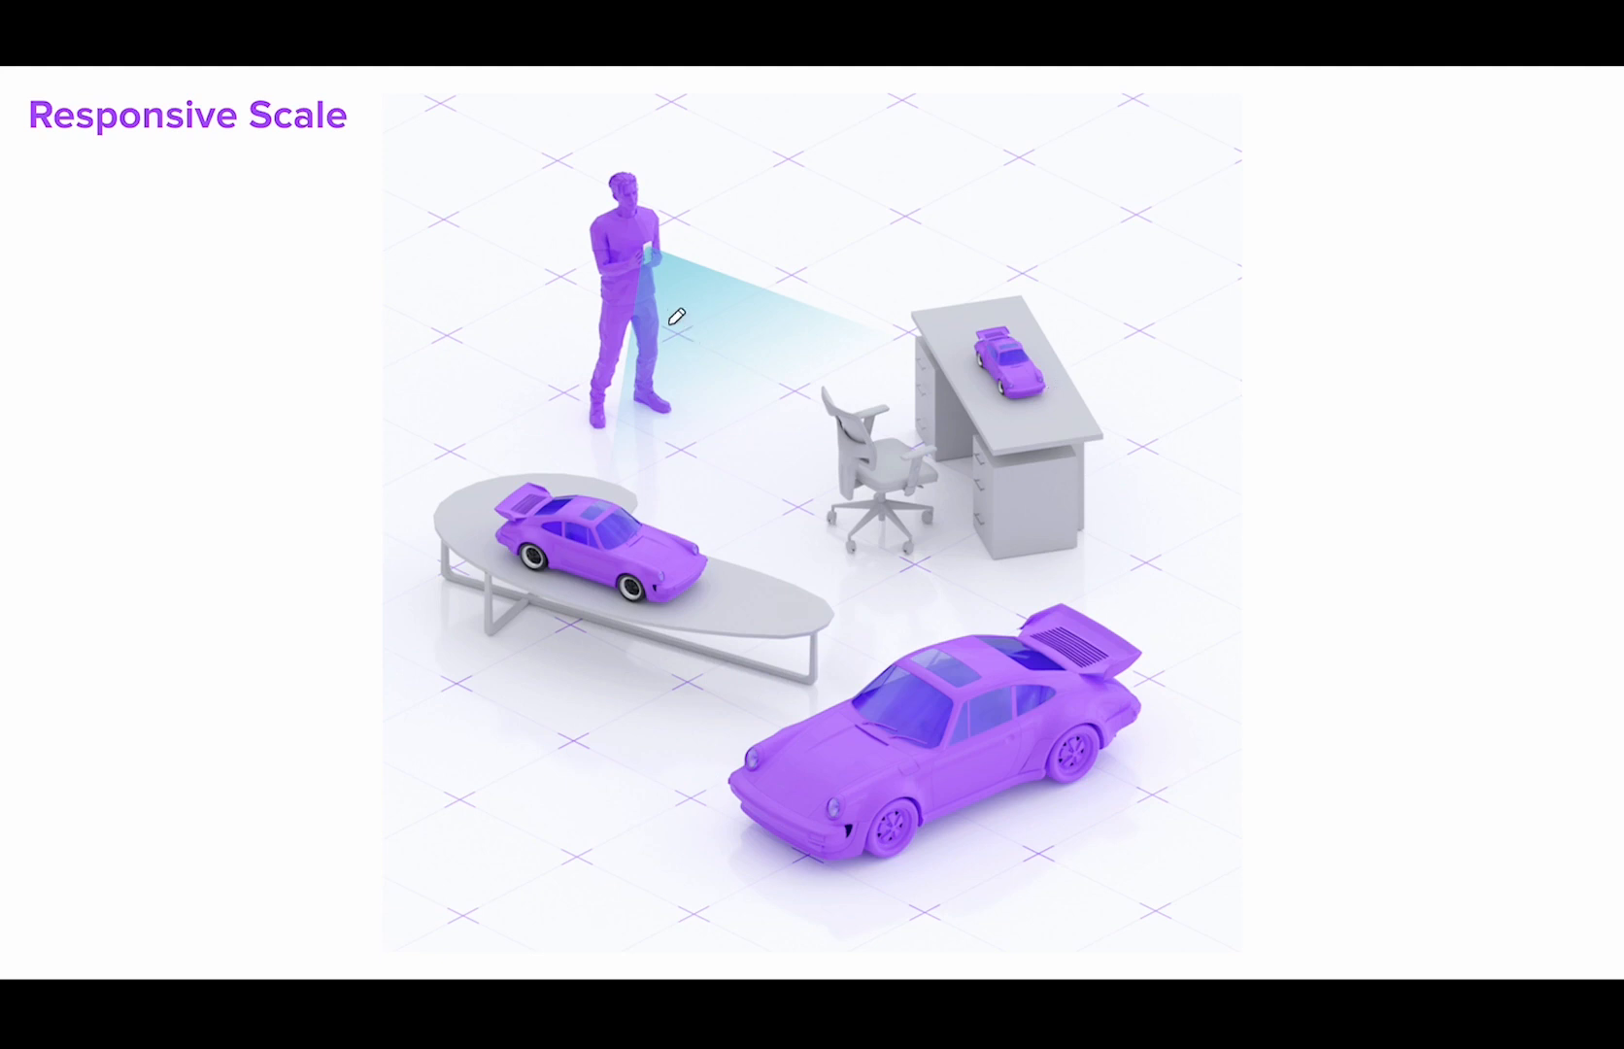
{"action": "mouse_move", "coordinate": [1226, 673]}
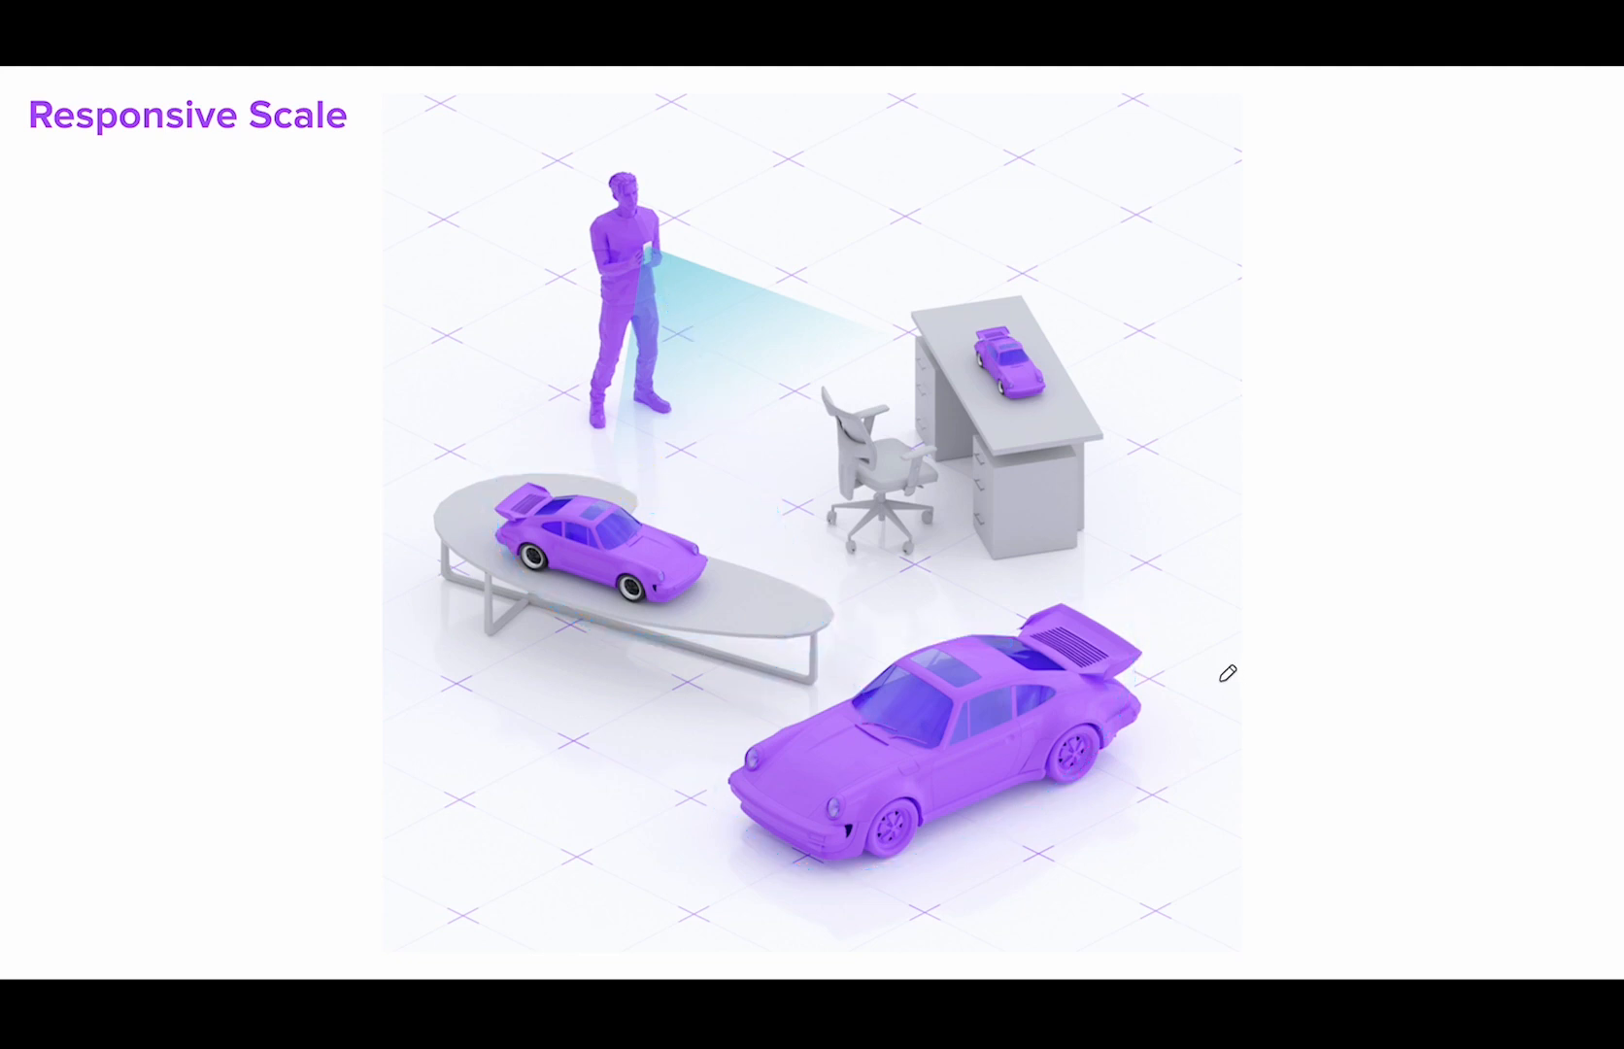